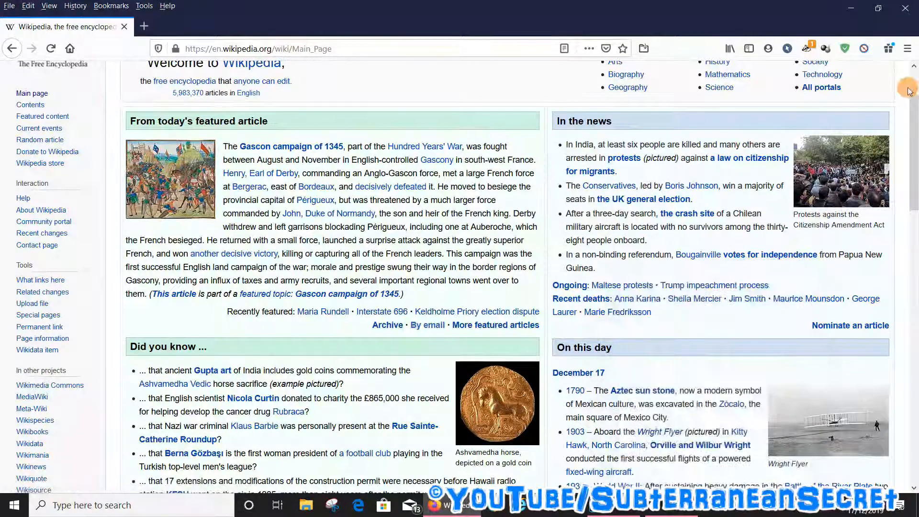
{"action": "mouse_move", "coordinate": [908, 48]}
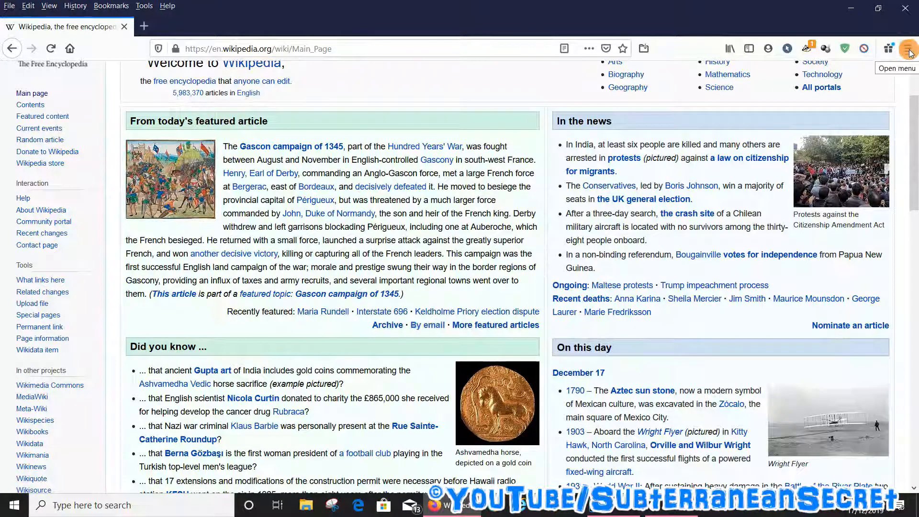
Reach the Add-ons Manager from Firefox's main menu, listing the installed extensions.
{"action": "left_click", "coordinate": [908, 49]}
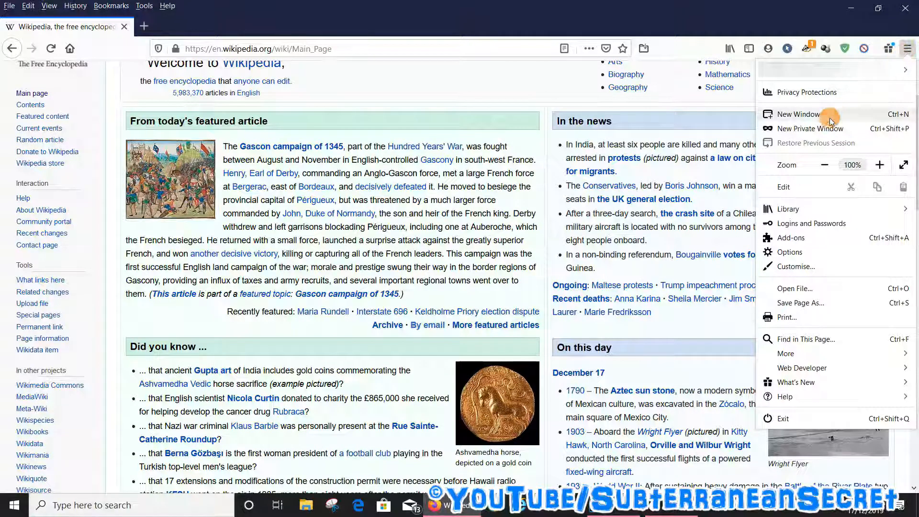
{"action": "mouse_move", "coordinate": [786, 238]}
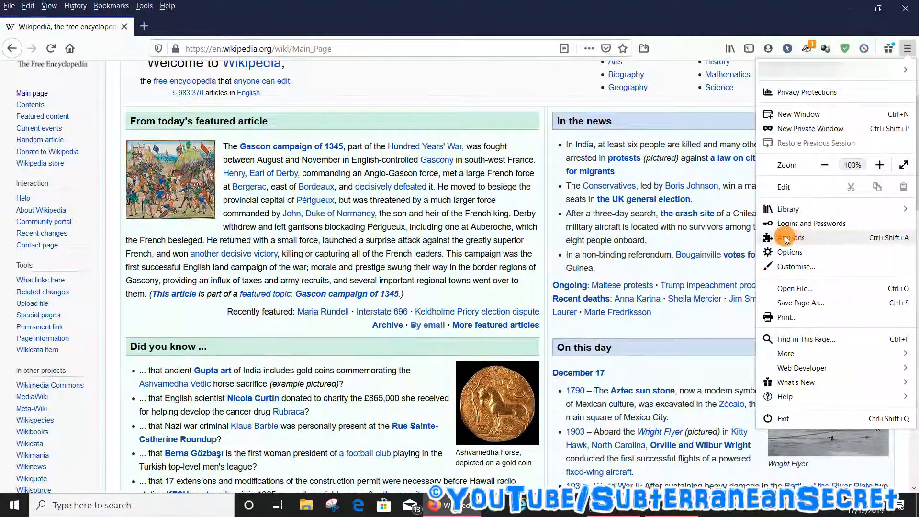
{"action": "left_click", "coordinate": [791, 238]}
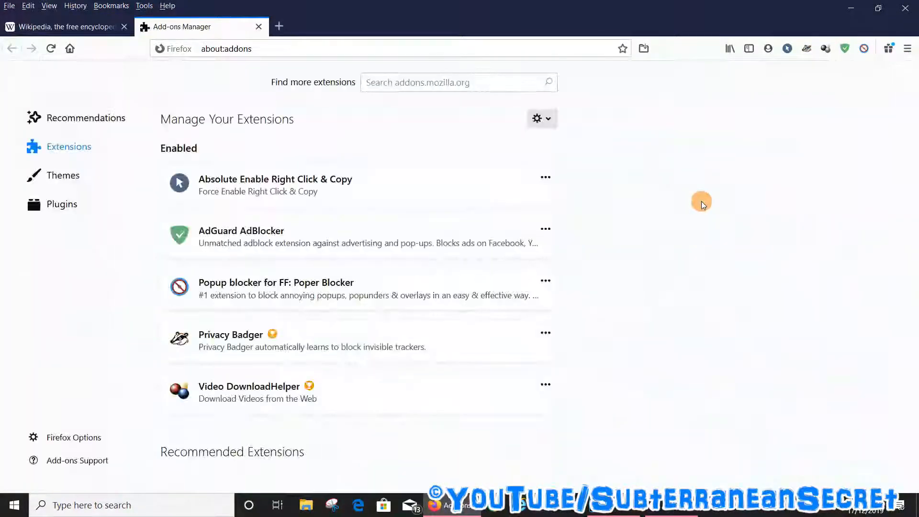
Search addons.mozilla.org for 'pdf' and go to the Print PDF extension's page.
{"action": "left_click", "coordinate": [457, 82]}
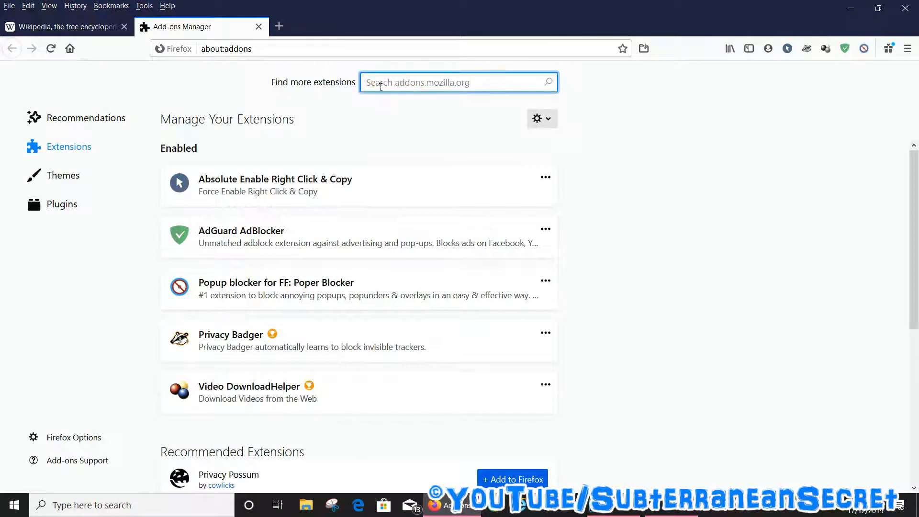
{"action": "left_click", "coordinate": [375, 82]}
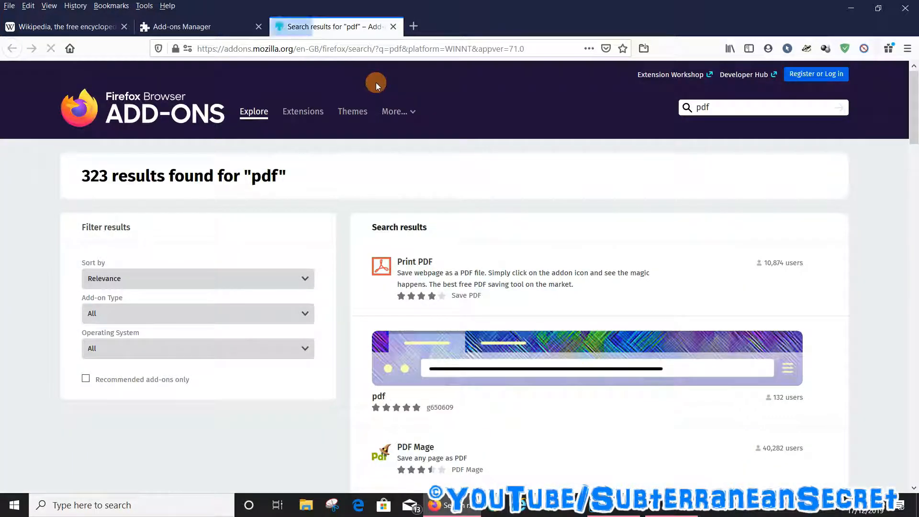
{"action": "mouse_move", "coordinate": [469, 260]}
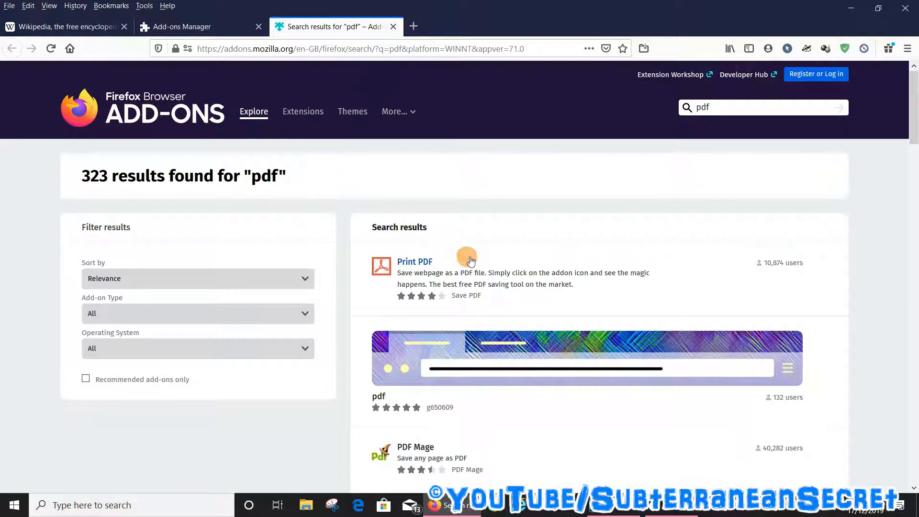
{"action": "scroll", "scroll_direction": "down", "scroll_amount": 3}
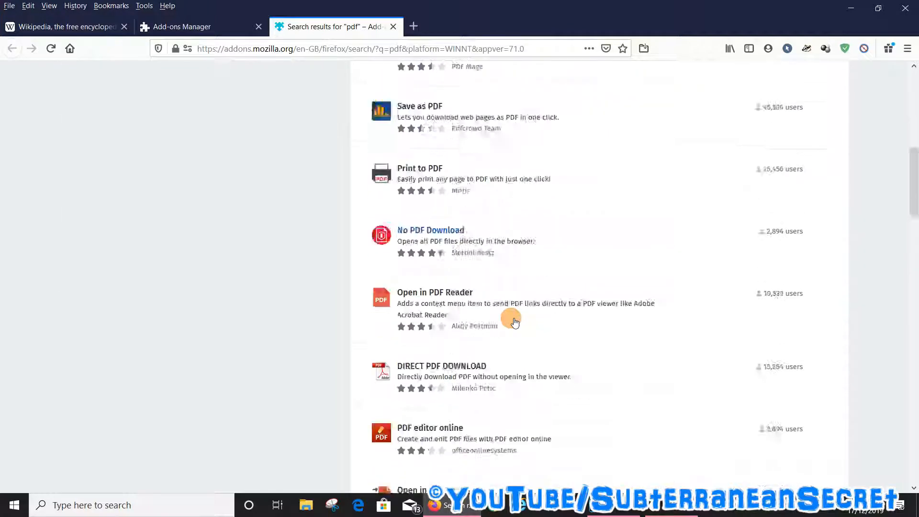
{"action": "scroll", "scroll_direction": "up", "scroll_amount": 3}
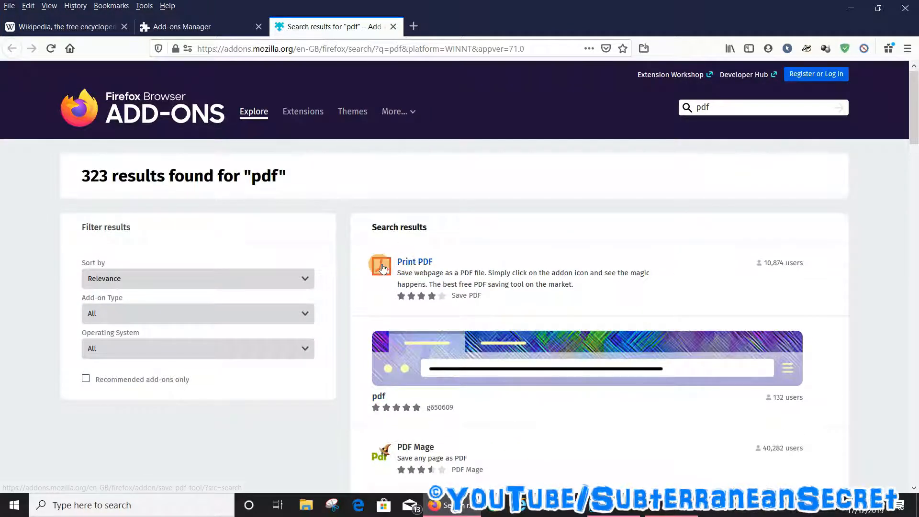
{"action": "left_click", "coordinate": [414, 261]}
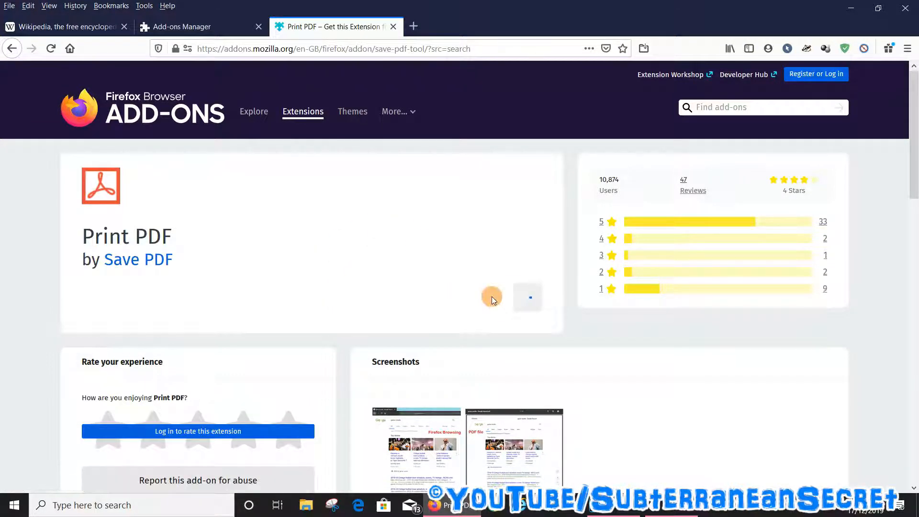
Add Print PDF to Firefox and acknowledge the 'added' popup.
{"action": "left_click", "coordinate": [492, 297]}
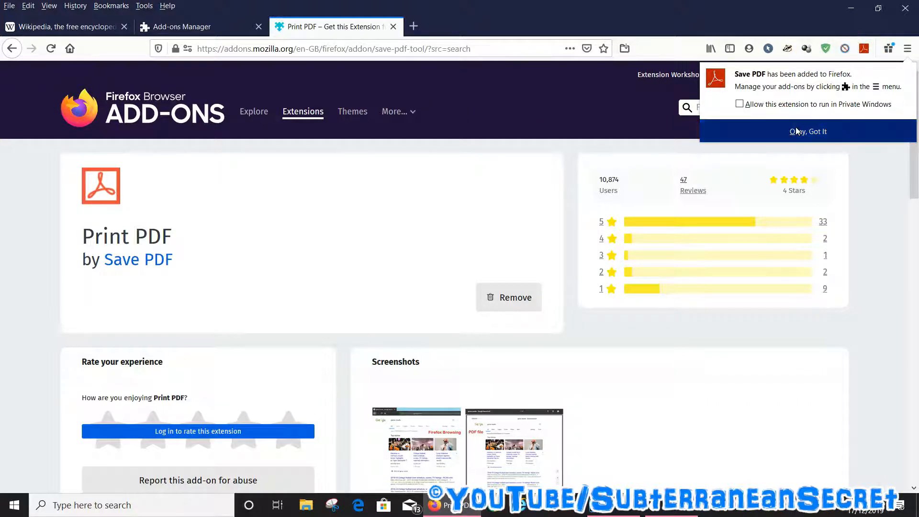
{"action": "left_click", "coordinate": [808, 131]}
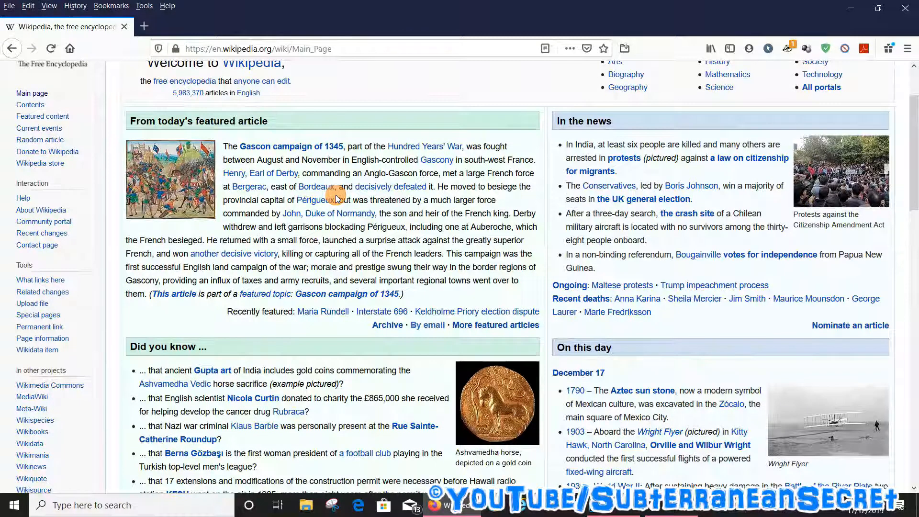
Scroll down the Wikipedia main page before saving it as PDF.
{"action": "scroll", "scroll_direction": "down", "scroll_amount": 3}
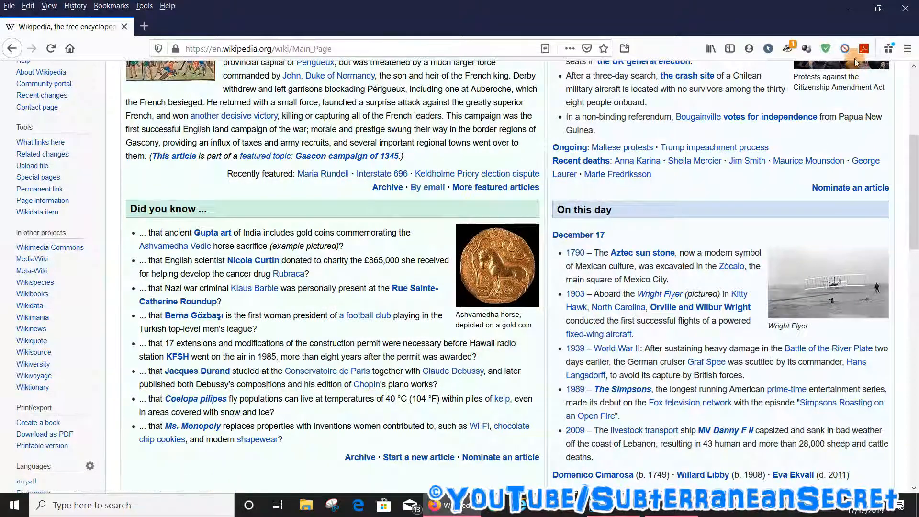
{"action": "mouse_move", "coordinate": [862, 48]}
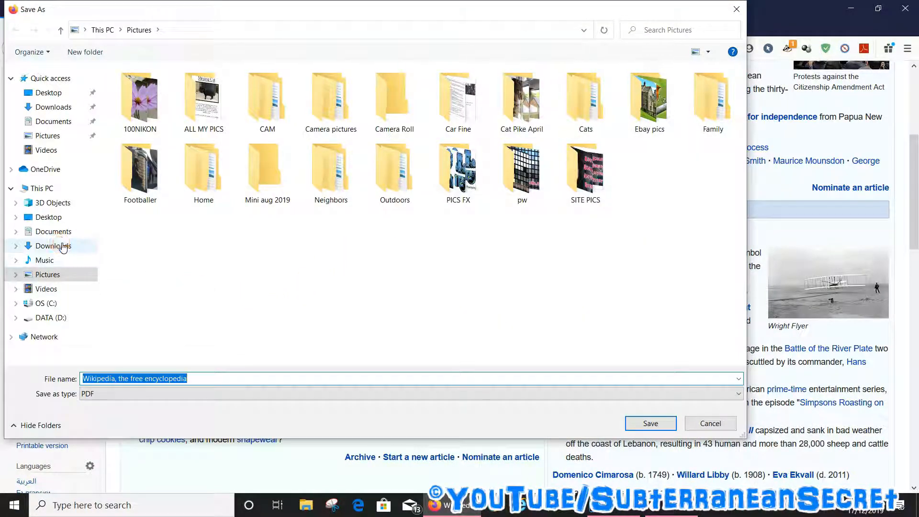
Save the Wikipedia main page as a PDF into the Downloads folder.
{"action": "left_click", "coordinate": [53, 246]}
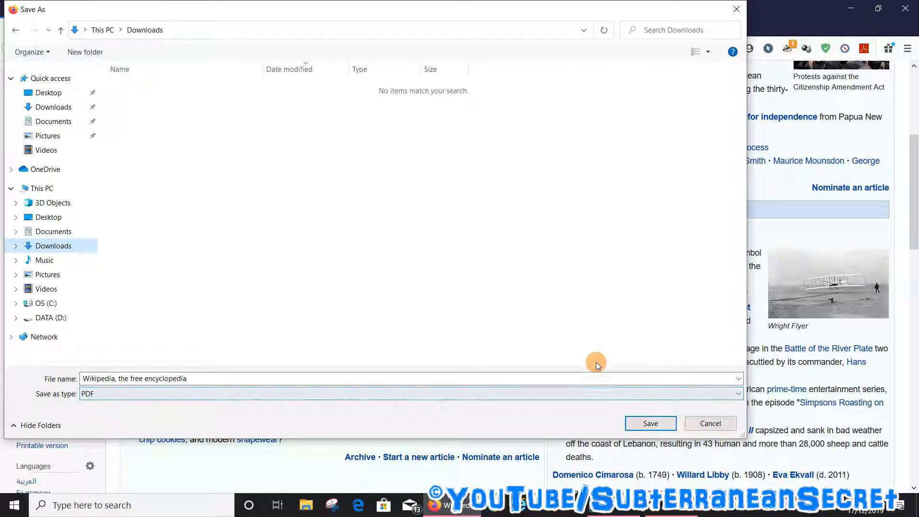
{"action": "left_click", "coordinate": [710, 423]}
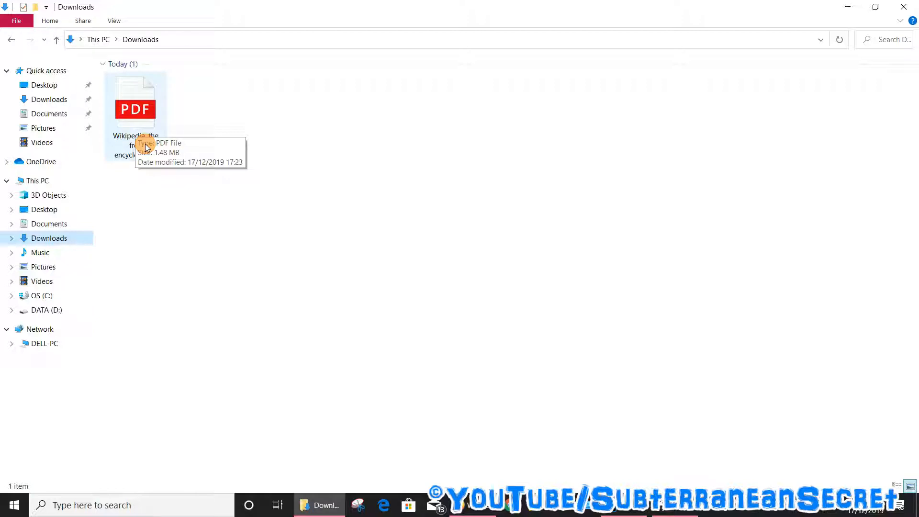
Open the saved Wikipedia PDF from Downloads in Edge and scroll through its 4 pages.
{"action": "double_click", "coordinate": [135, 102]}
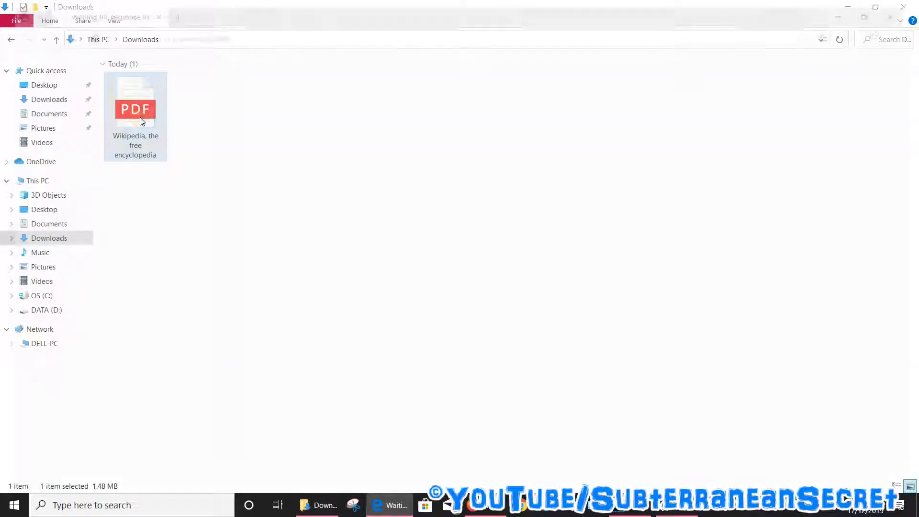
{"action": "double_click", "coordinate": [136, 103]}
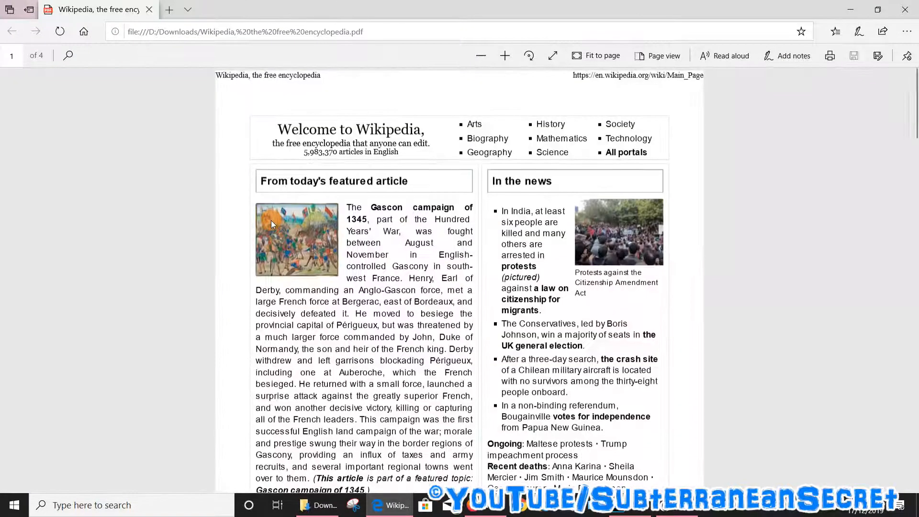
{"action": "scroll", "scroll_direction": "down", "scroll_amount": 3}
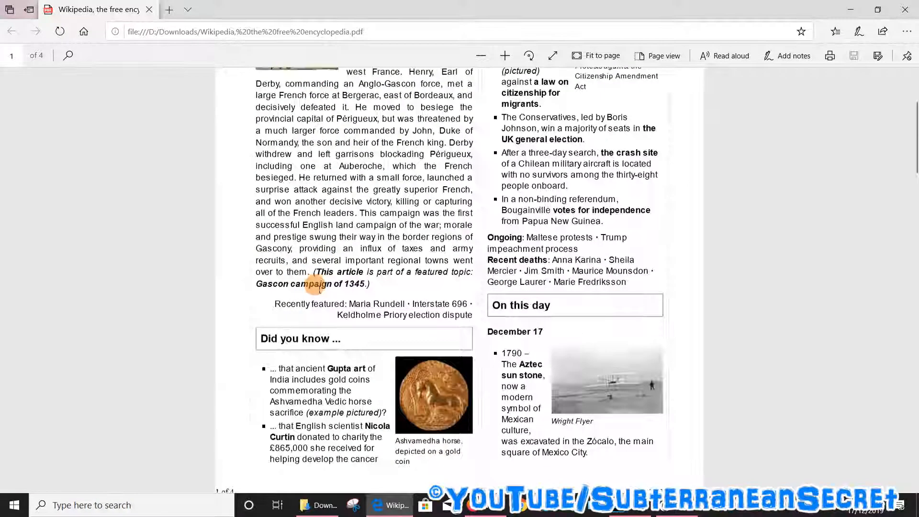
{"action": "scroll", "scroll_direction": "down", "scroll_amount": 3}
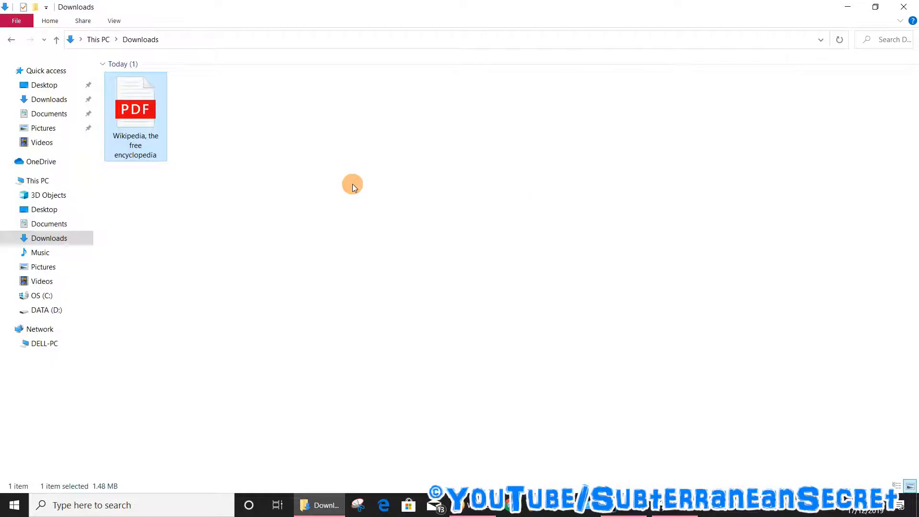
{"action": "mouse_move", "coordinate": [151, 105]}
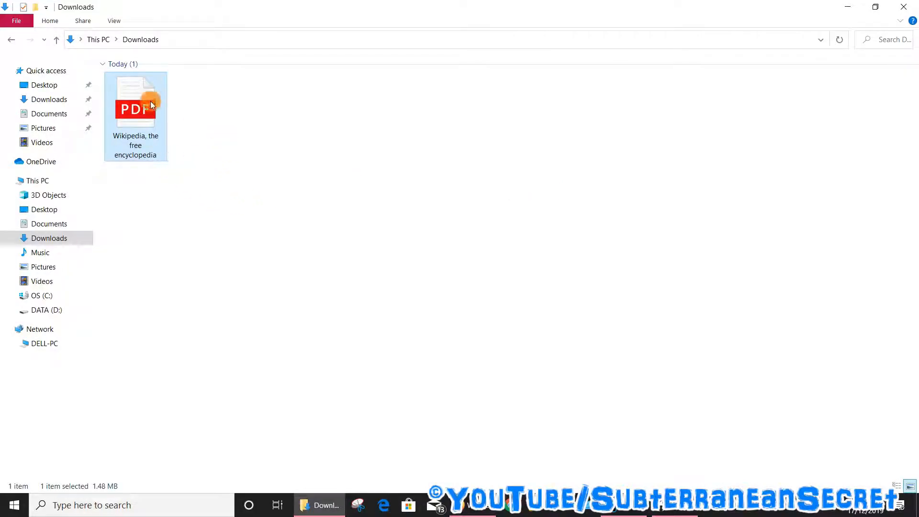
{"action": "mouse_move", "coordinate": [136, 108]}
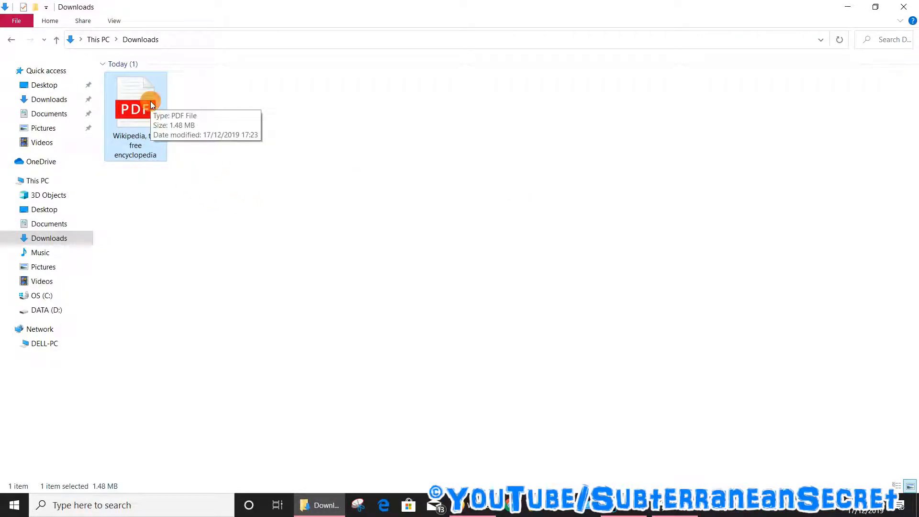